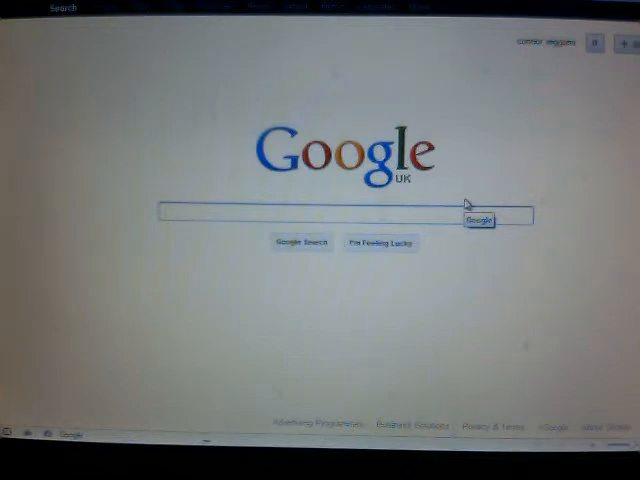
Step: Enter 'youtube' in Chrome's search bar to reach the signed-in YouTube home feed
text(youtu)
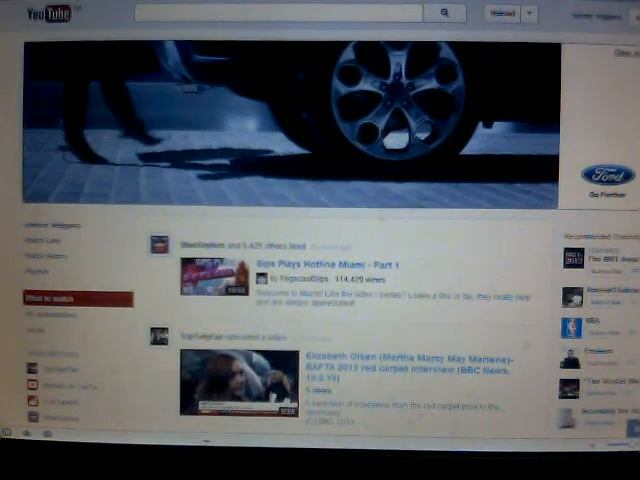
scroll(down, 3)
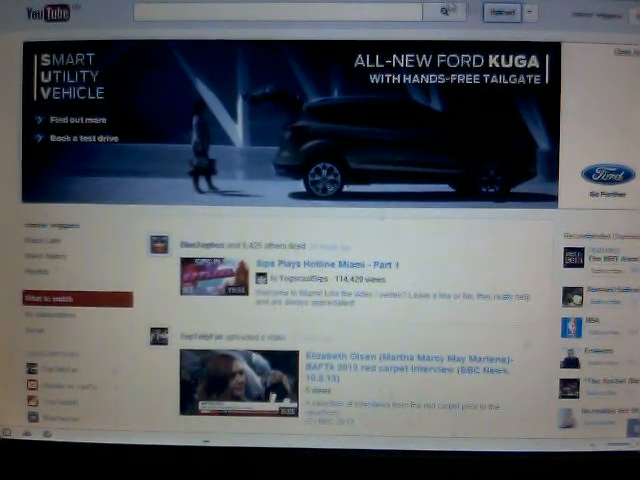
click(501, 12)
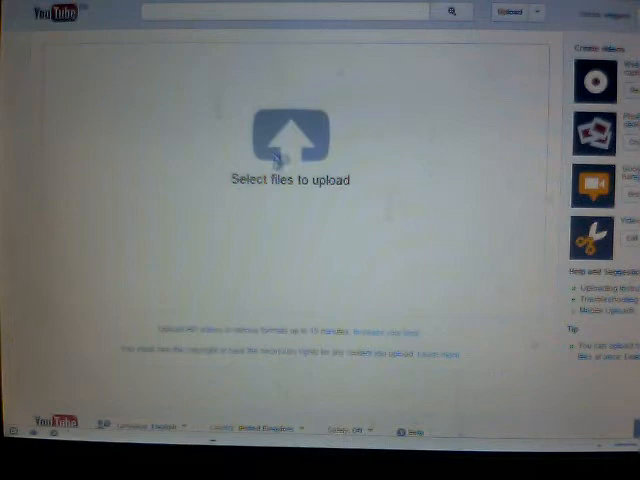
mouse_move(292, 140)
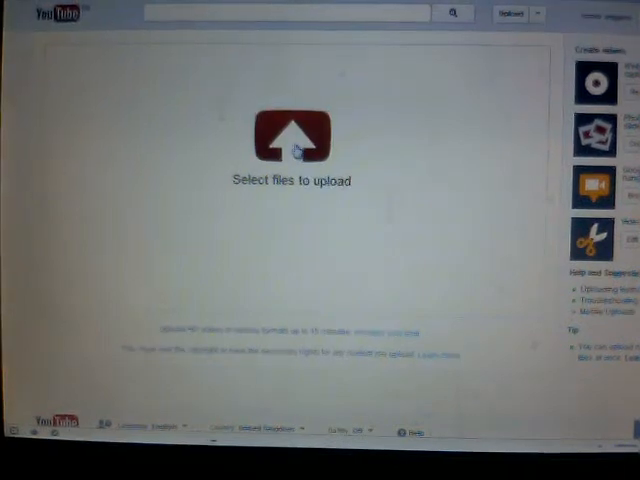